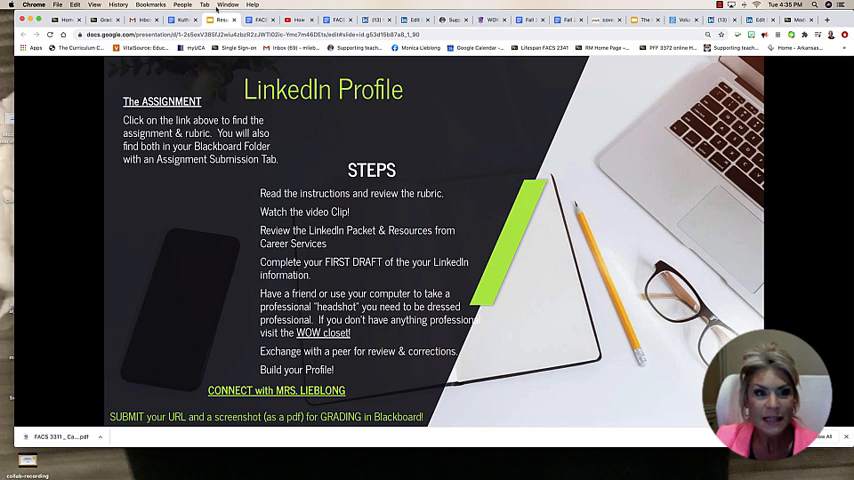
# Step: Follow the Career Services LinkedIn resources link from the assignment slide
pyautogui.click(260, 20)
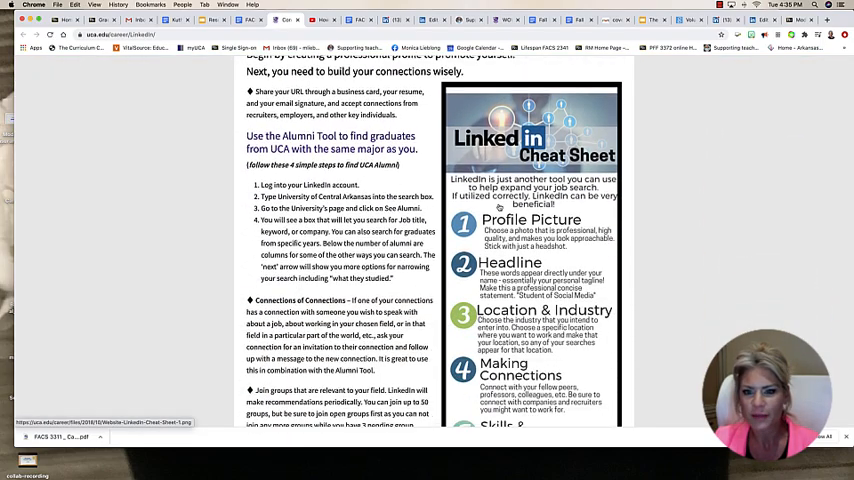
# Step: Scroll through the LinkedIn networking tips down to the LinkedIn Packet link
pyautogui.scroll(-3)
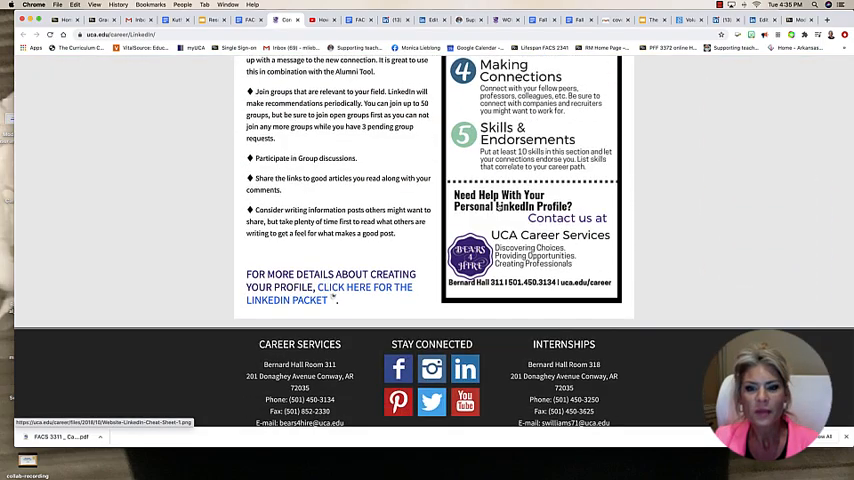
pyautogui.scroll(-3)
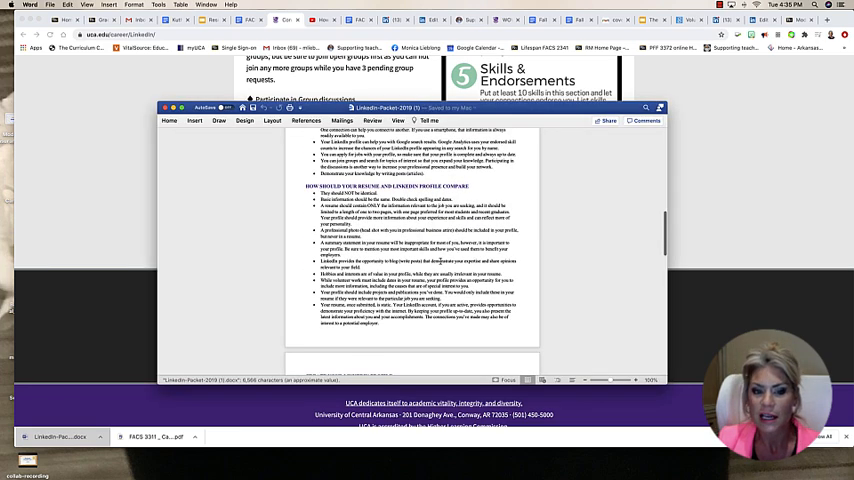
# Step: Scroll the LinkedIn packet down to its Resources and references section
pyautogui.scroll(-3)
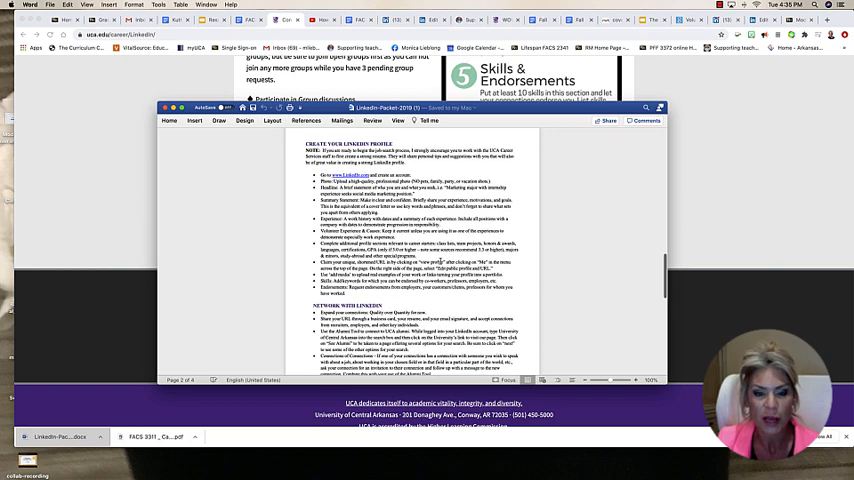
pyautogui.scroll(-3)
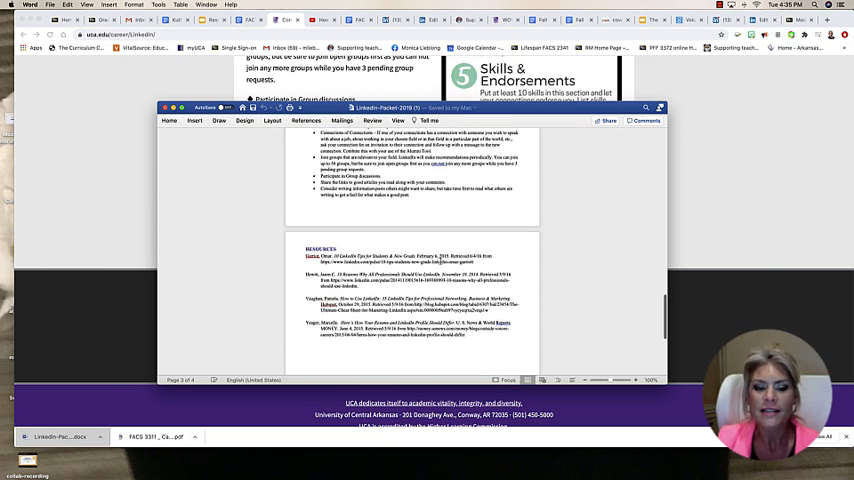
pyautogui.scroll(-3)
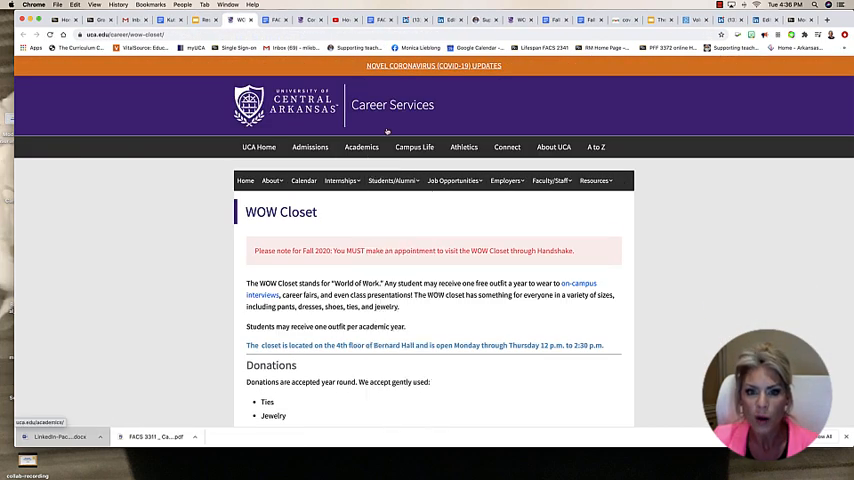
# Step: Scroll down the WOW Closet page to review its information
pyautogui.scroll(-3)
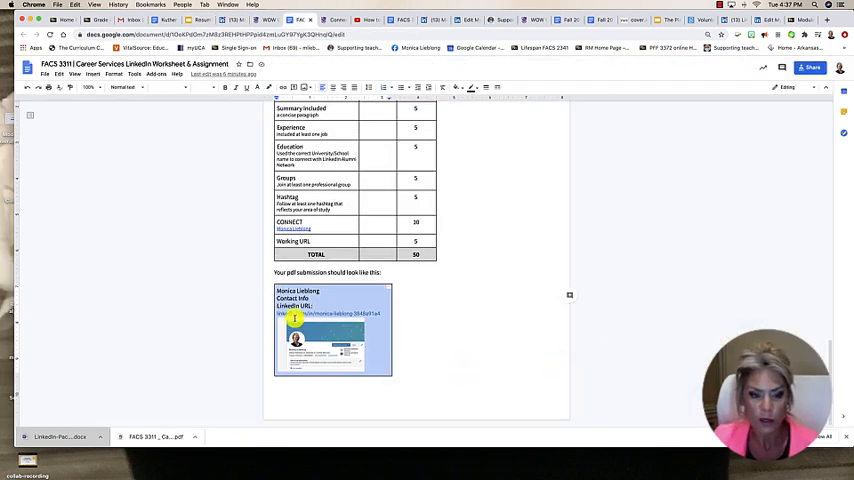
pyautogui.click(332, 330)
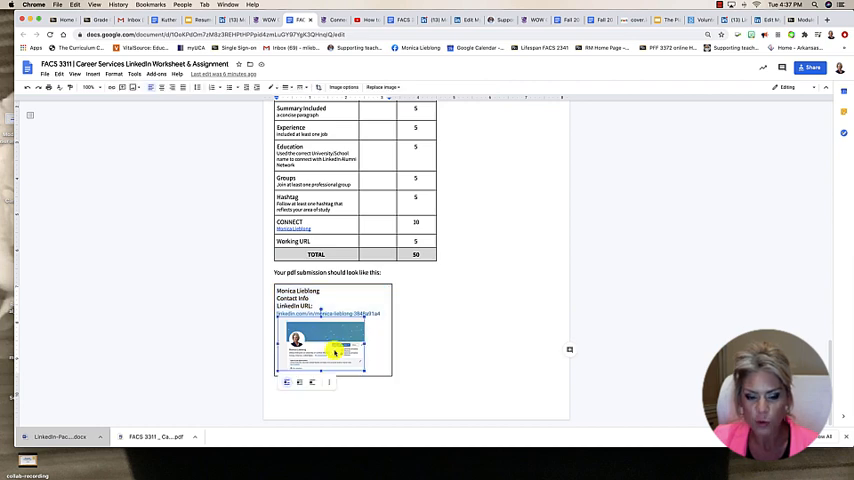